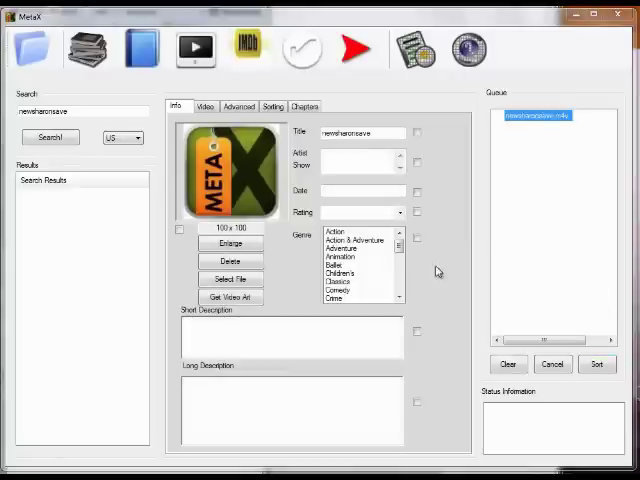
Show the Chapters list and rename Chapter 1 to a title beginning "Modif"
click(304, 106)
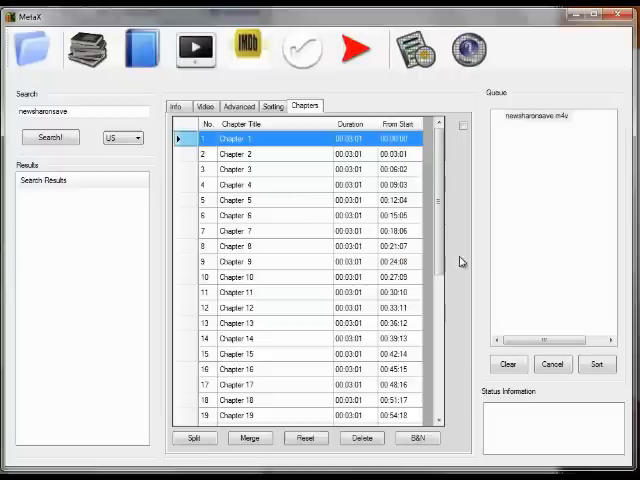
mouse_move(308, 412)
text(Modif)
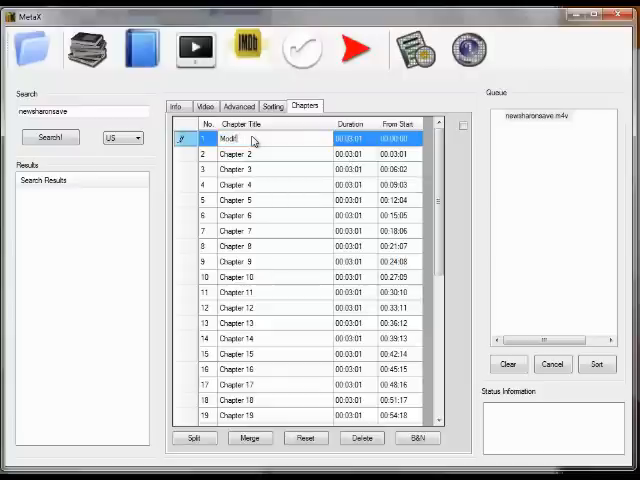
click(240, 154)
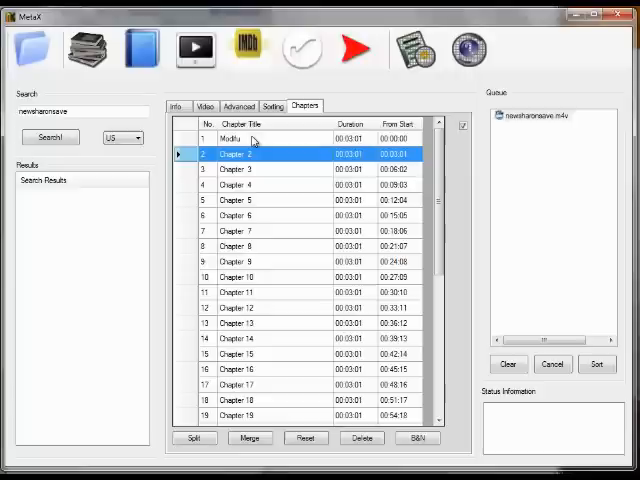
mouse_move(464, 126)
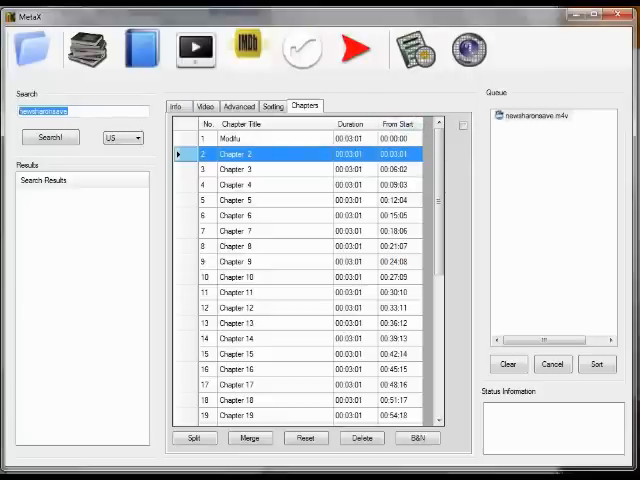
Search "cool hand" and pick the Cool Hand Luke result to fill the chapter titles
text(cool hand luke)
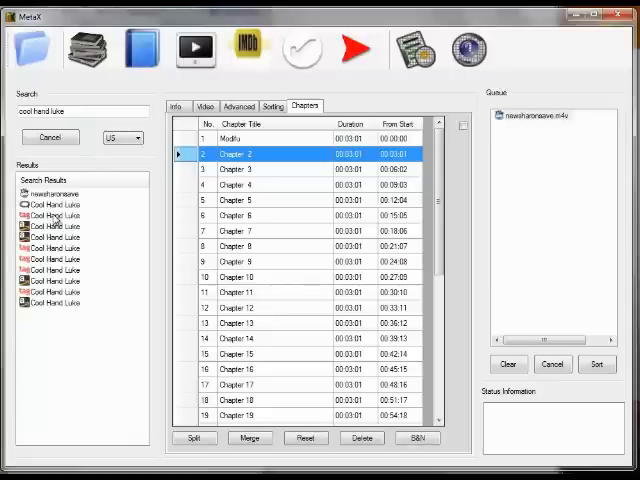
click(50, 216)
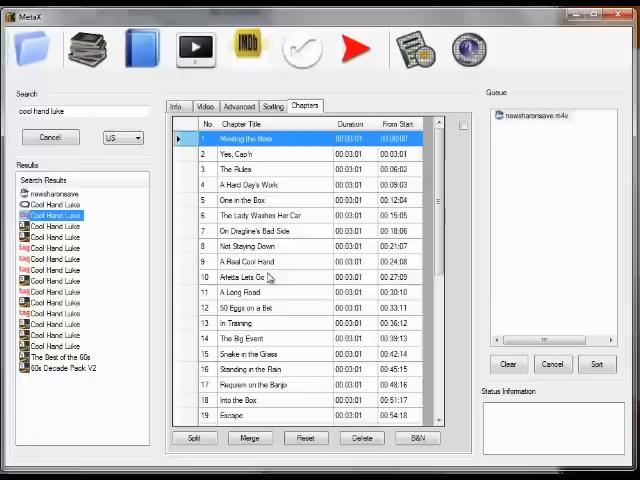
click(50, 136)
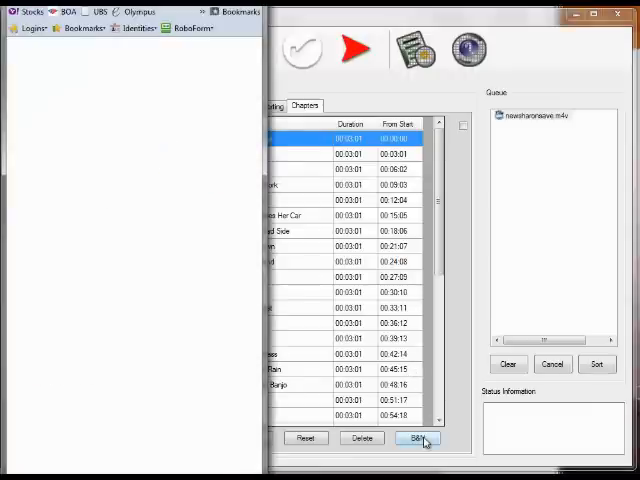
Look up cool hand luke on Barnes & Noble and open the DVD listing
click(418, 438)
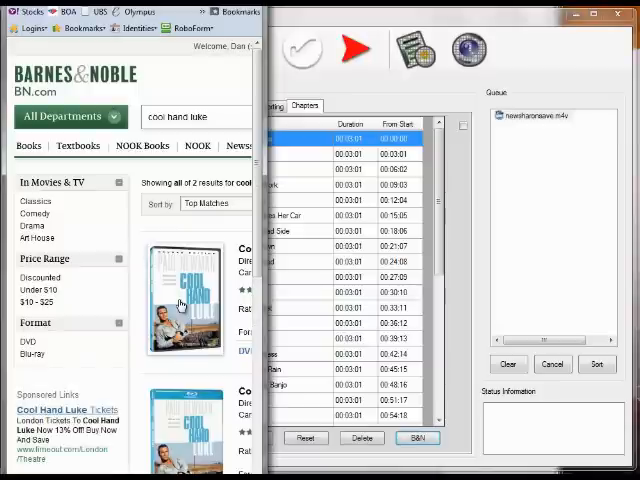
click(184, 304)
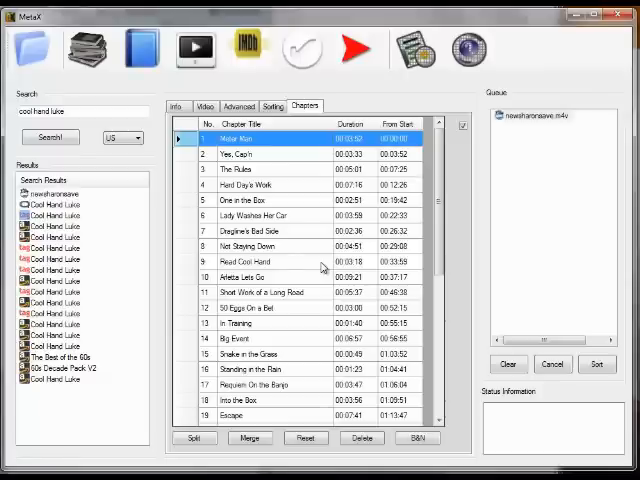
mouse_move(284, 456)
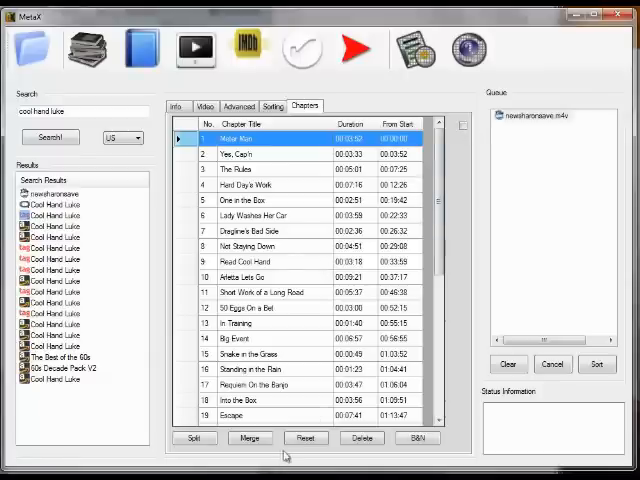
Reset the chapters, then fetch Cool Hand Luke chapters from the Barnes & Noble DVD URL
click(304, 438)
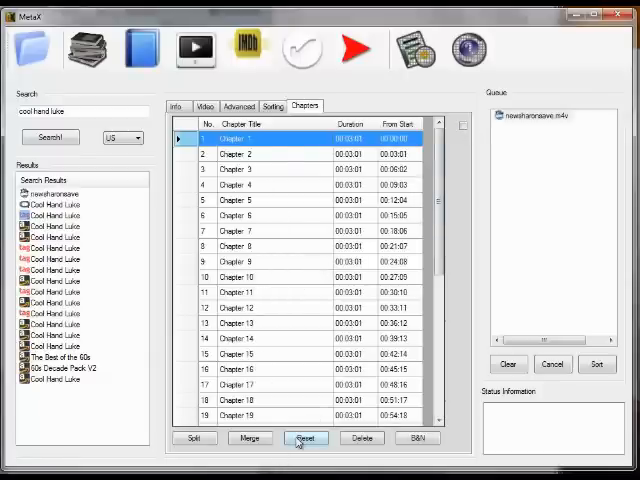
click(304, 438)
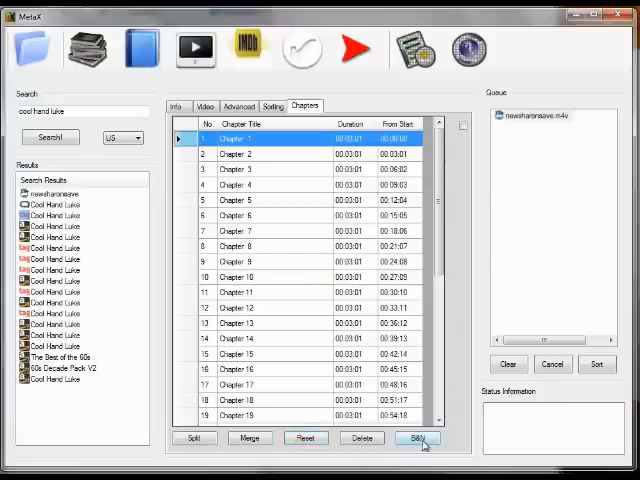
click(418, 438)
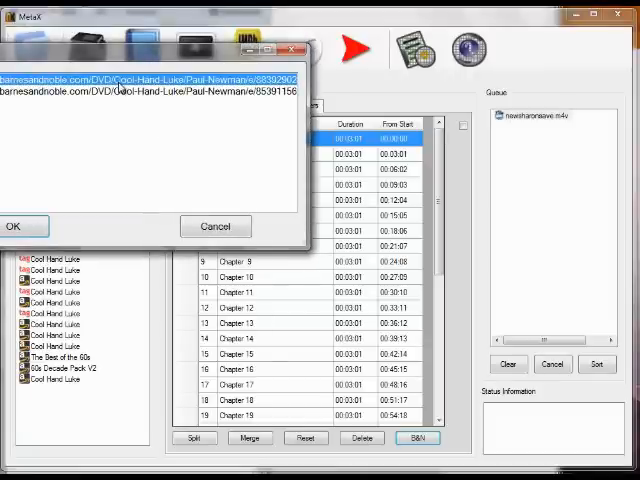
click(216, 228)
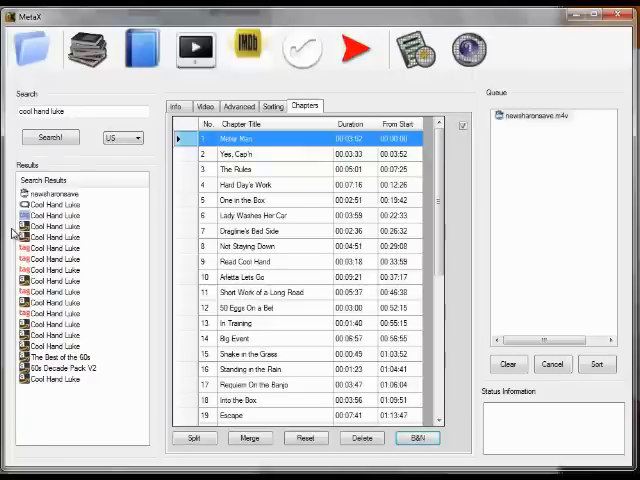
mouse_move(144, 376)
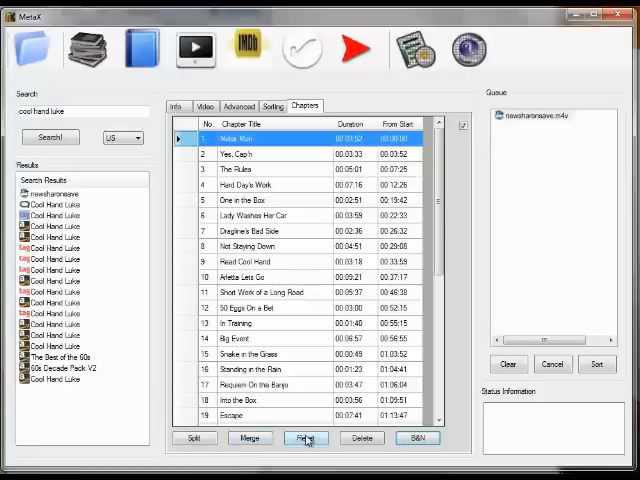
Reset chapters to default names and split Chapter 2, adding a New Chapter after it
click(306, 438)
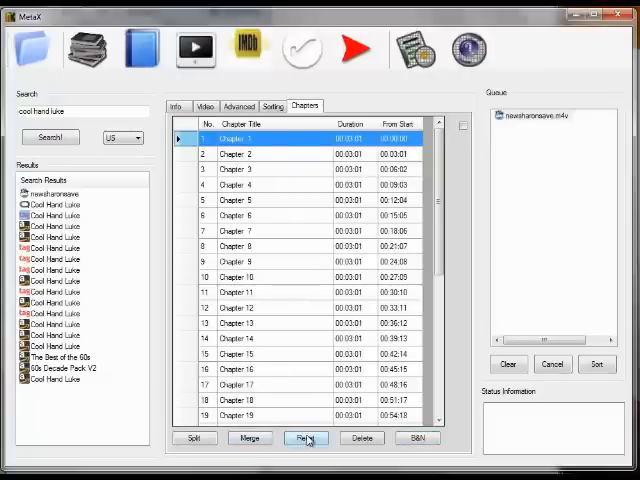
click(362, 438)
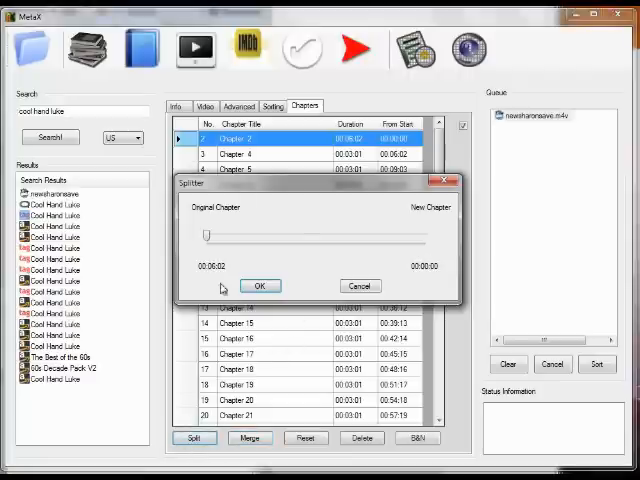
click(260, 286)
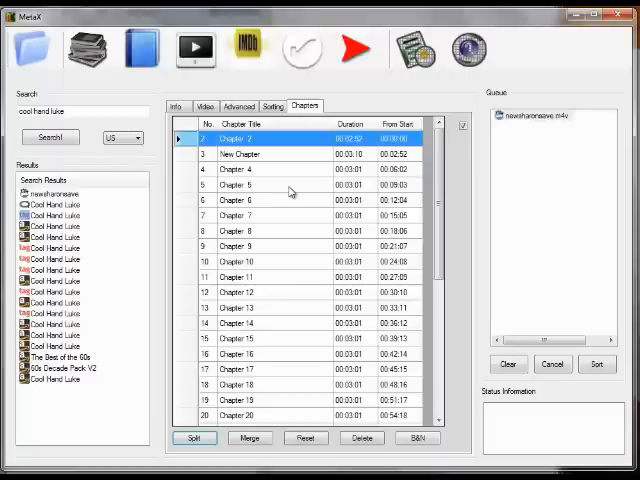
mouse_move(224, 240)
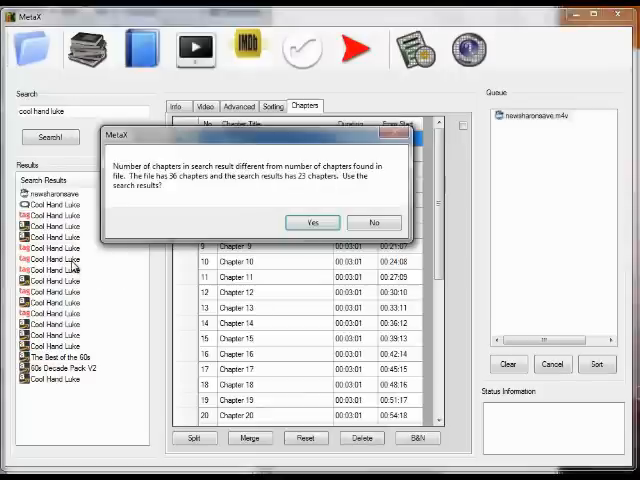
mouse_move(244, 204)
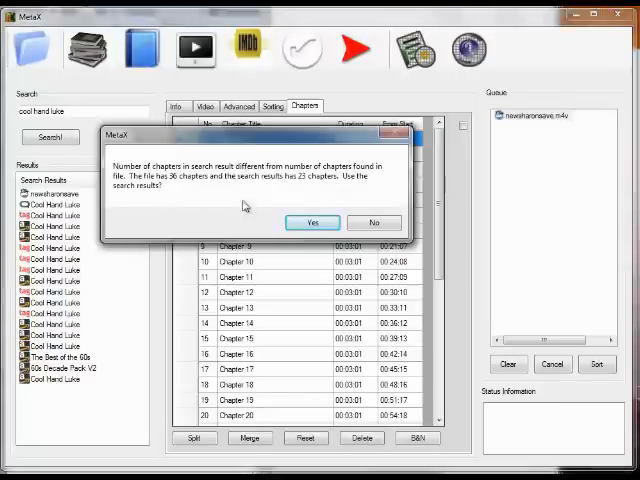
mouse_move(296, 204)
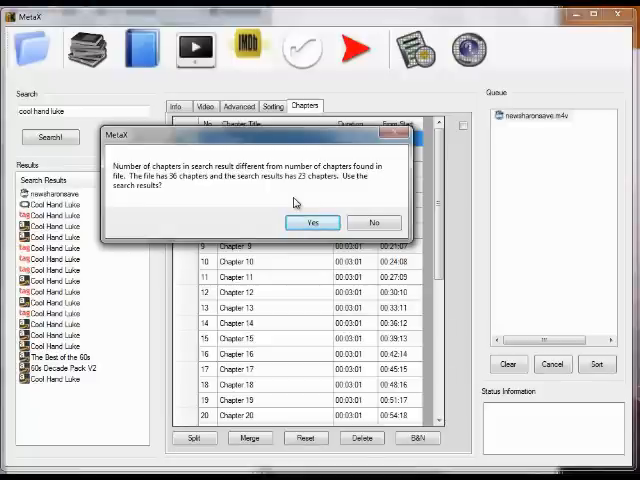
click(312, 222)
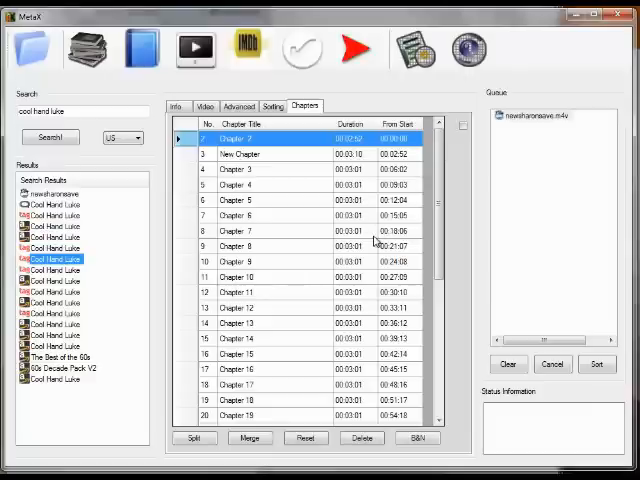
mouse_move(516, 122)
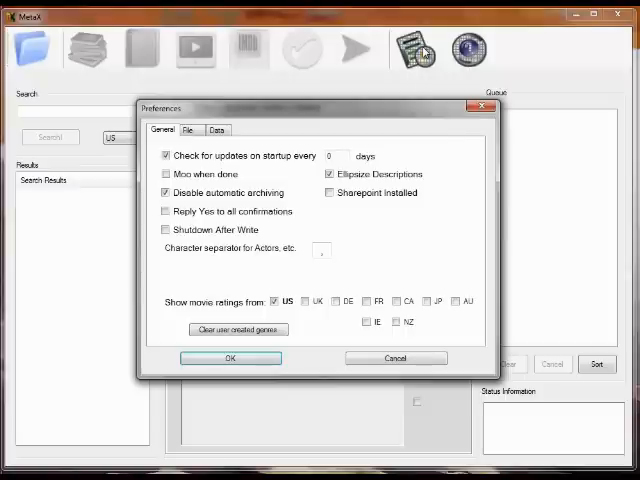
mouse_move(300, 128)
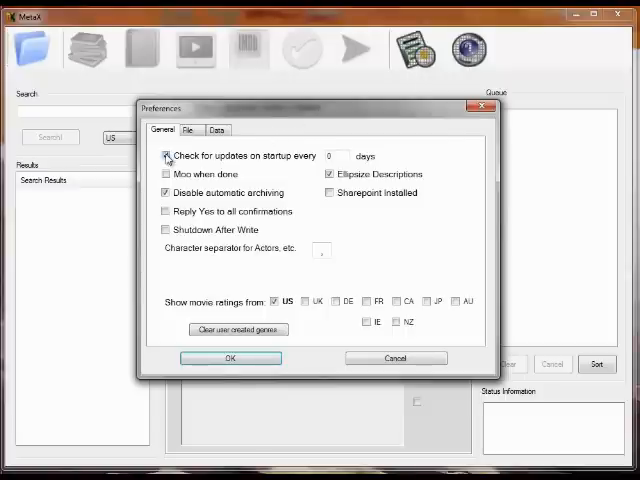
Review the General preferences: update checking, automatic archiving and US movie ratings
click(168, 156)
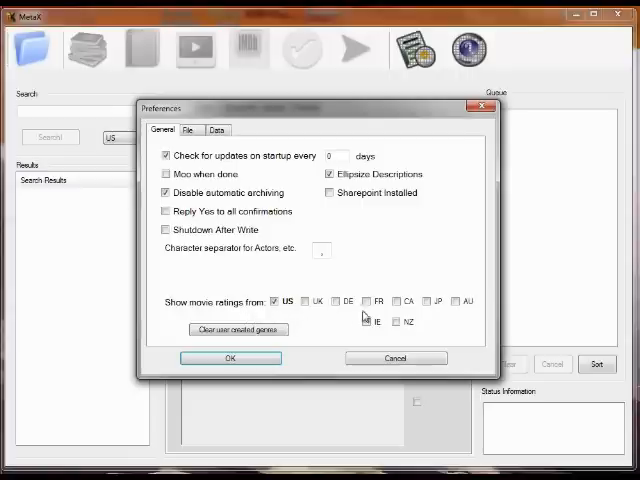
mouse_move(396, 270)
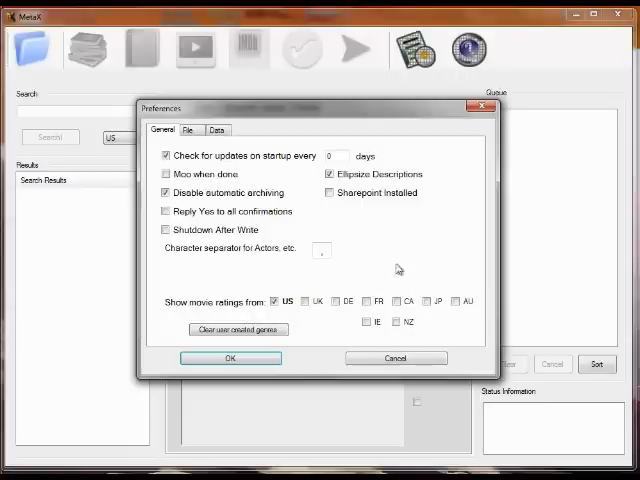
mouse_move(318, 338)
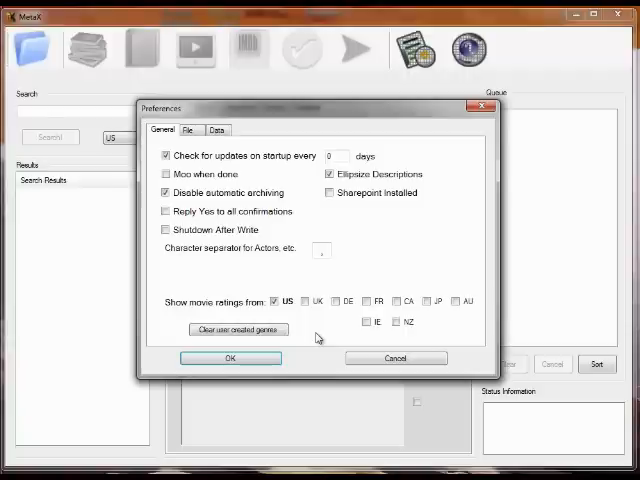
mouse_move(318, 338)
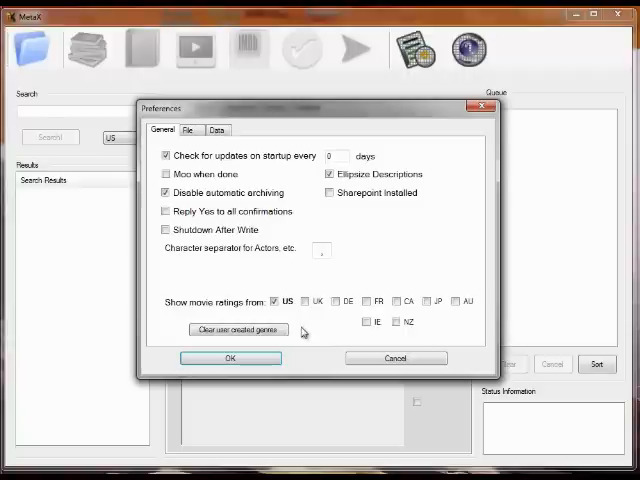
mouse_move(184, 152)
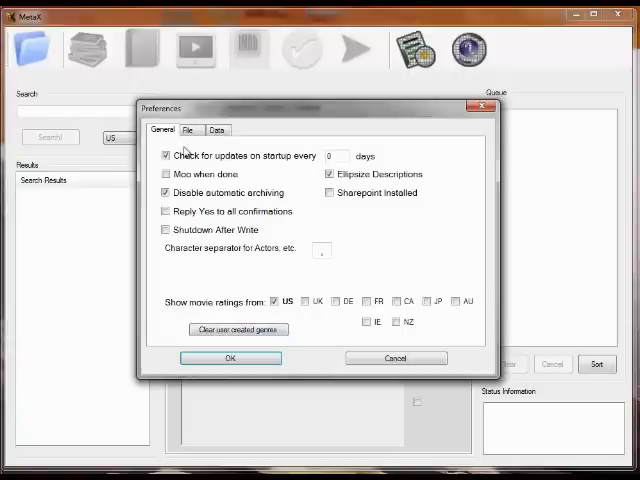
Review the File preferences for incoming-file prompting and movie/TV title tagging
click(188, 128)
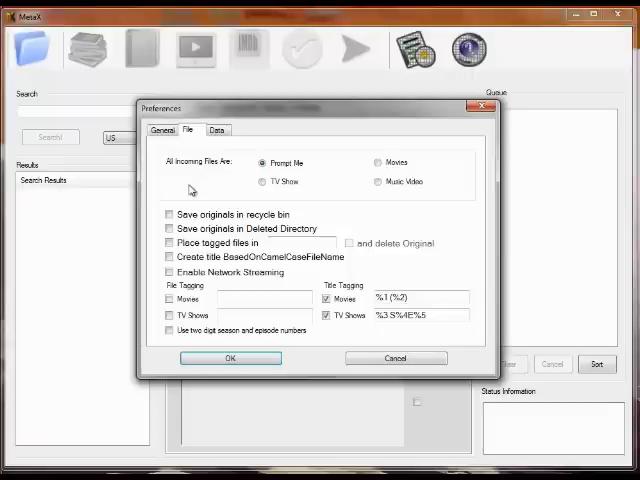
mouse_move(224, 180)
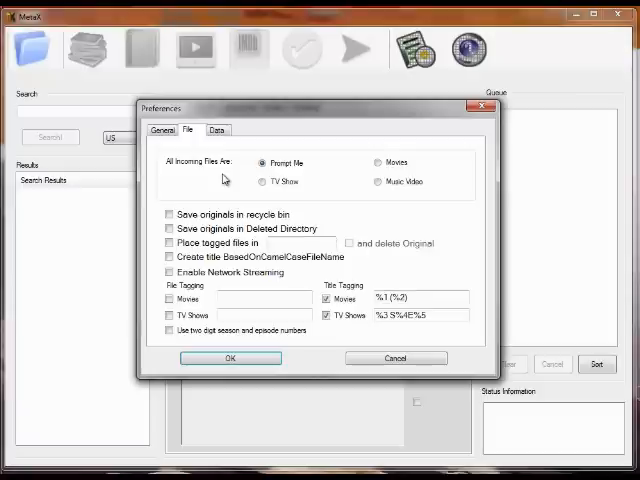
mouse_move(330, 172)
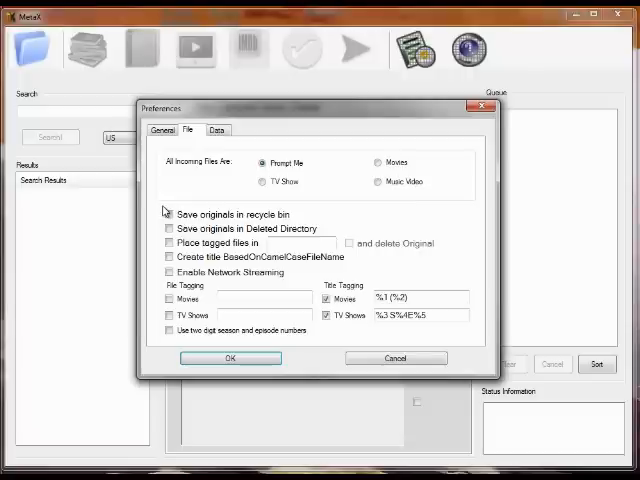
mouse_move(160, 260)
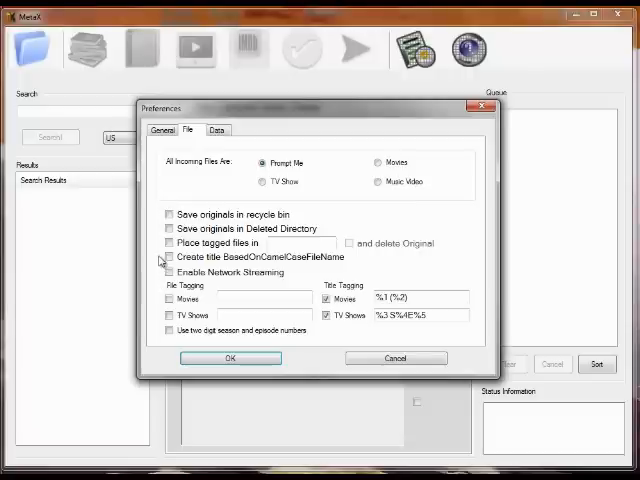
mouse_move(160, 216)
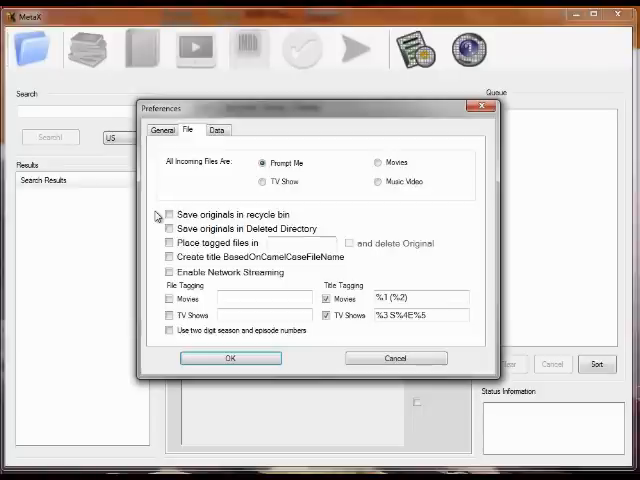
mouse_move(160, 220)
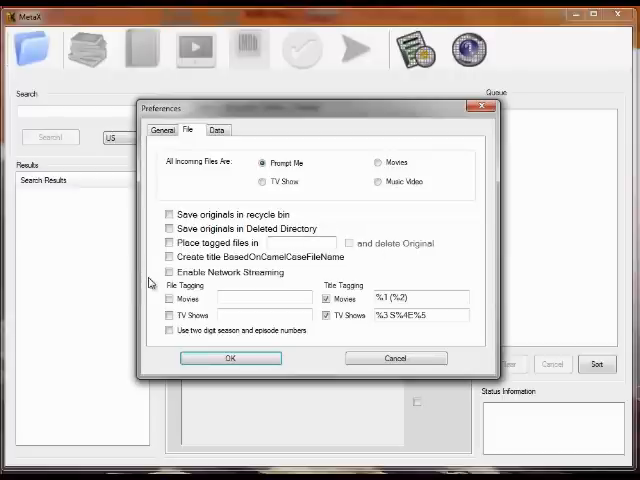
click(264, 298)
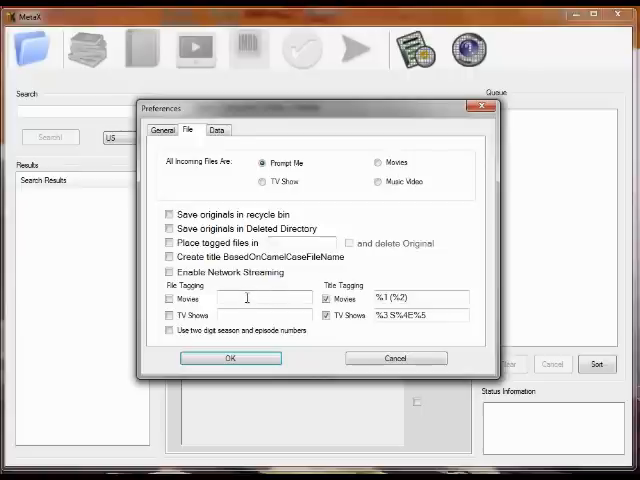
mouse_move(262, 298)
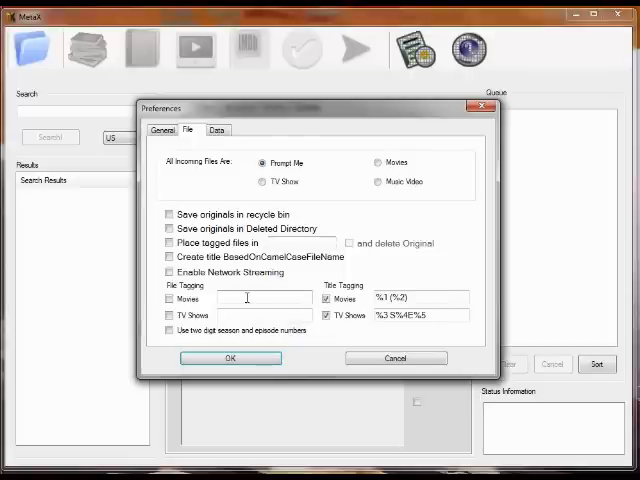
mouse_move(238, 316)
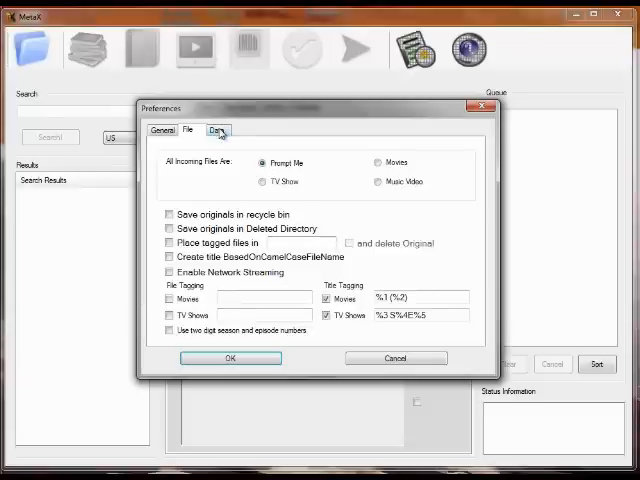
Review the Data preferences with tagChimp, TheMovieDB and TheTVDB lookups enabled
click(216, 130)
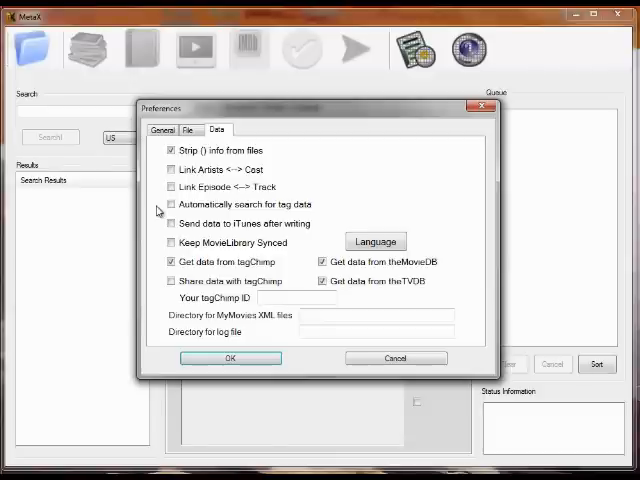
click(172, 204)
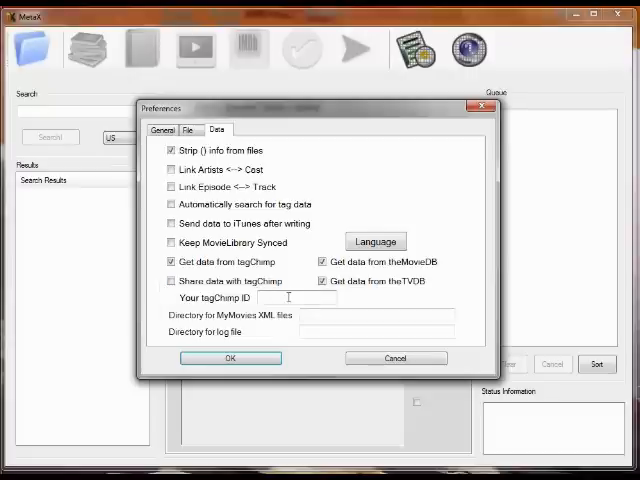
mouse_move(150, 312)
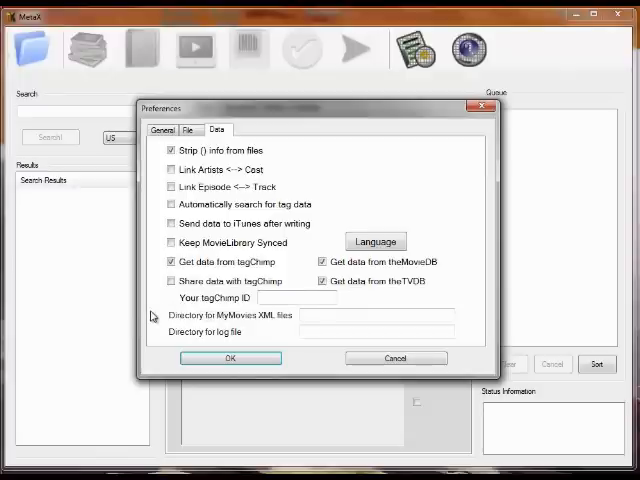
mouse_move(244, 326)
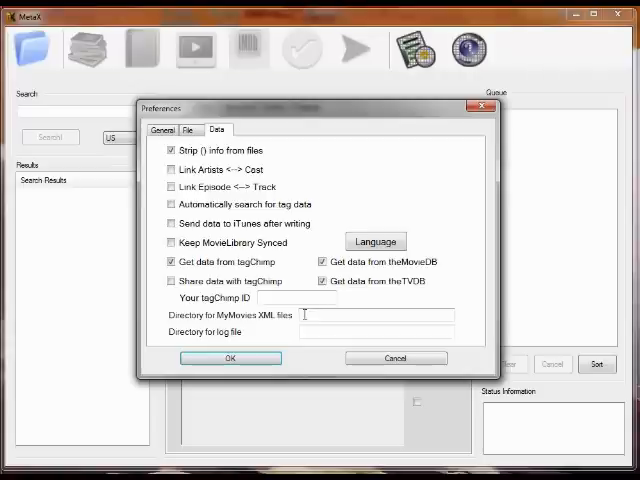
mouse_move(256, 336)
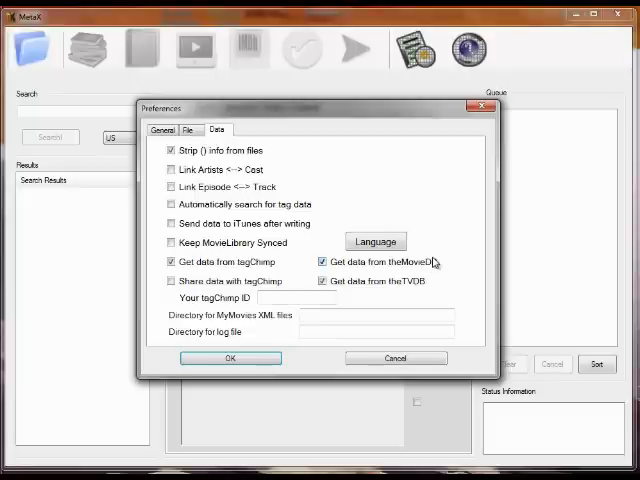
Browse the Select Language list, cancel without changing it, and accept the preferences
click(376, 240)
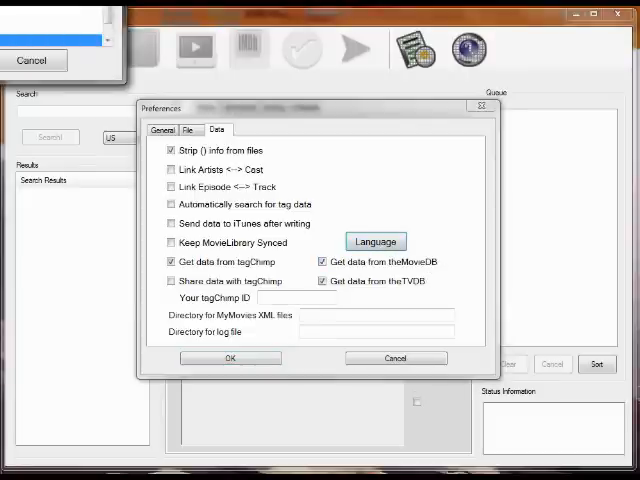
click(376, 240)
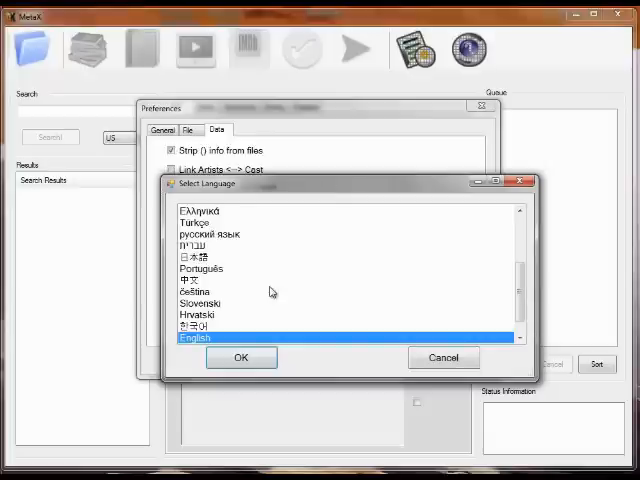
scroll(up, 3)
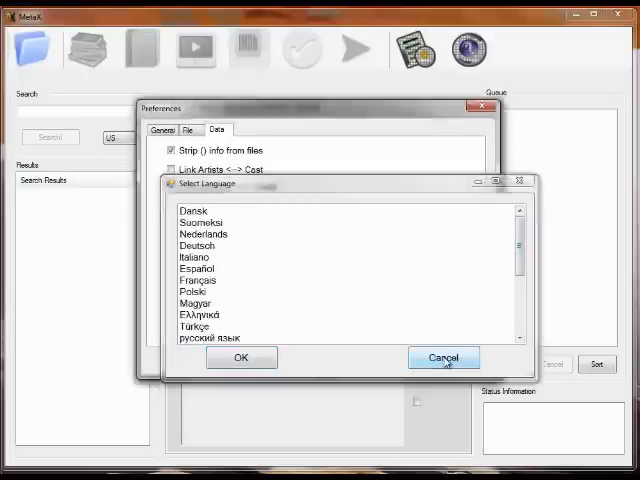
click(444, 356)
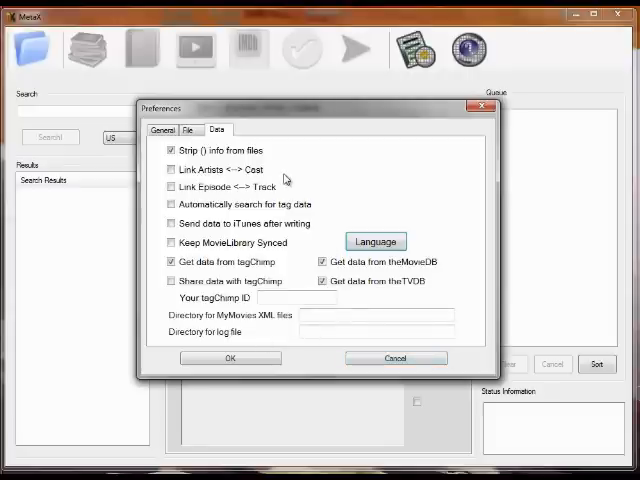
mouse_move(230, 358)
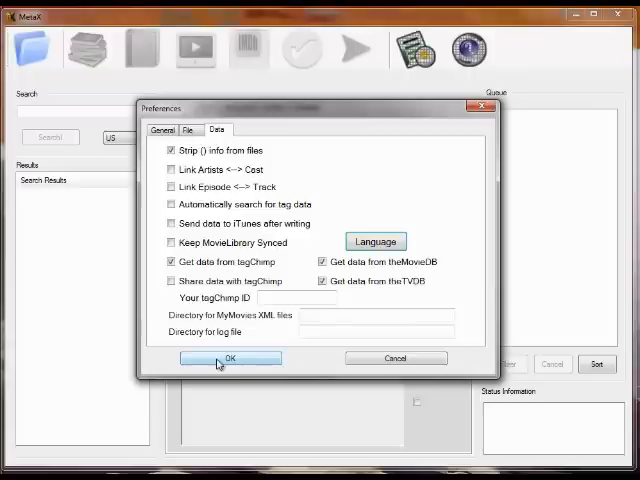
mouse_move(262, 334)
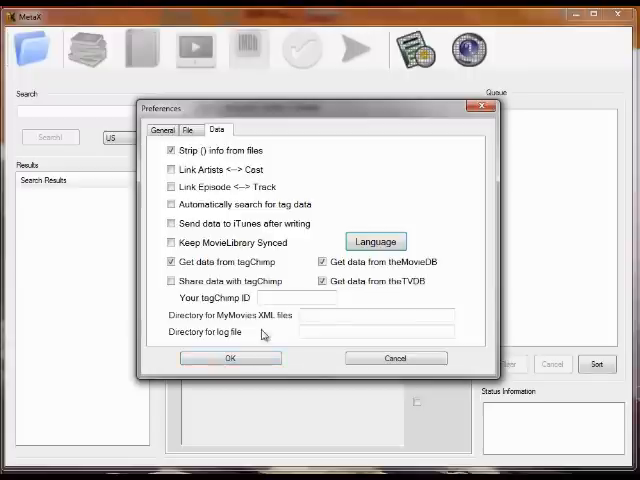
click(230, 358)
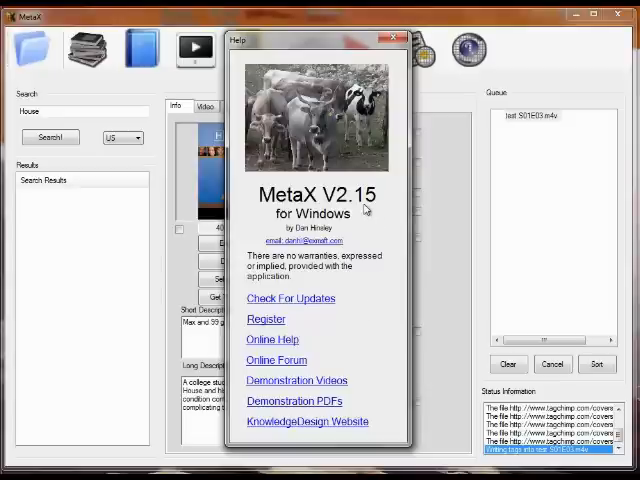
mouse_move(354, 252)
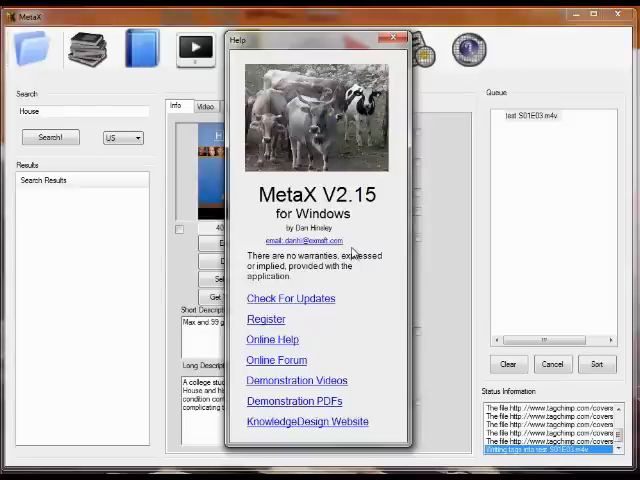
mouse_move(350, 316)
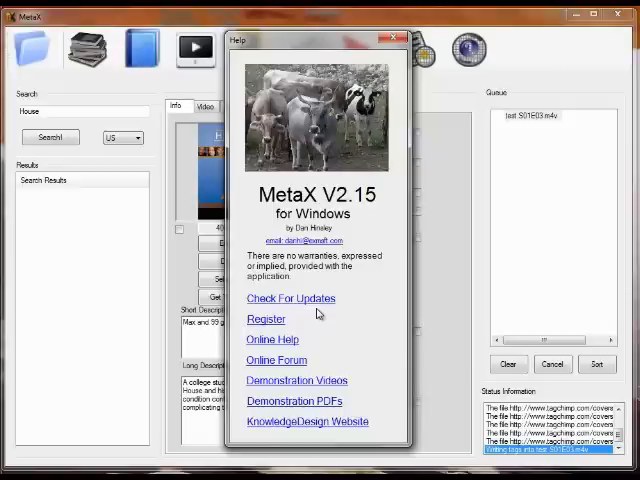
mouse_move(308, 320)
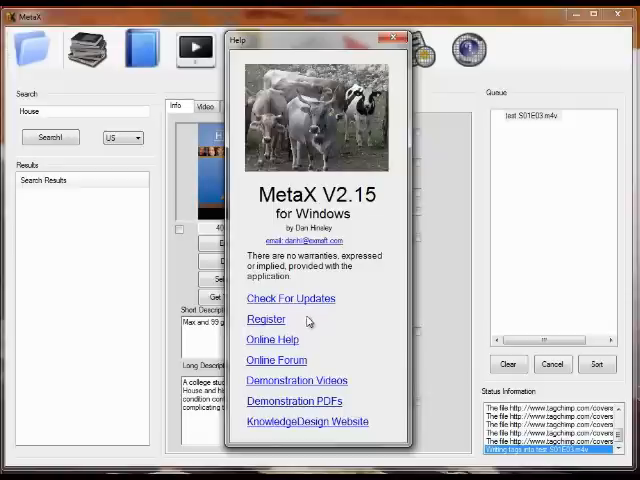
mouse_move(300, 328)
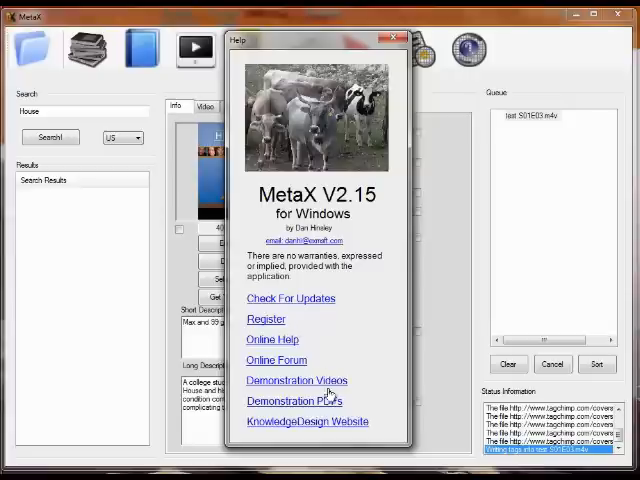
mouse_move(364, 326)
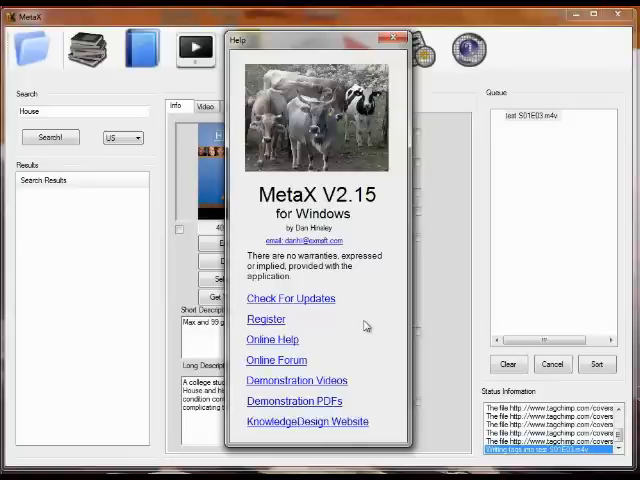
mouse_move(316, 328)
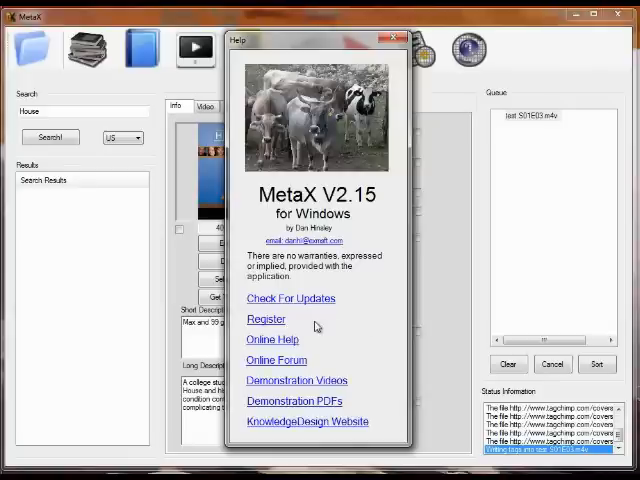
mouse_move(324, 358)
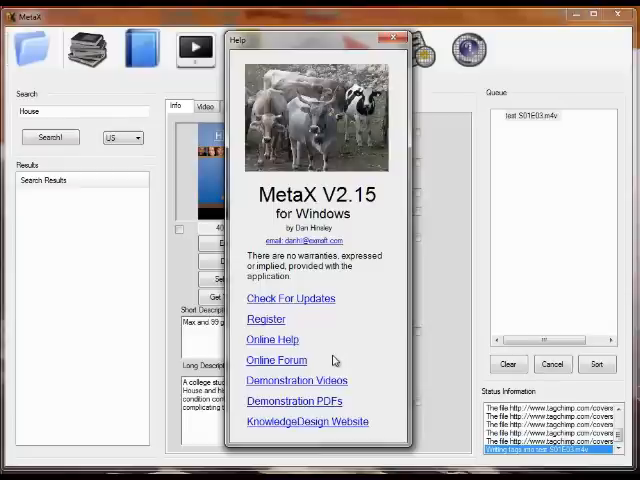
Bring up the MetaX manual at its "What MetaX Does" introduction
click(272, 340)
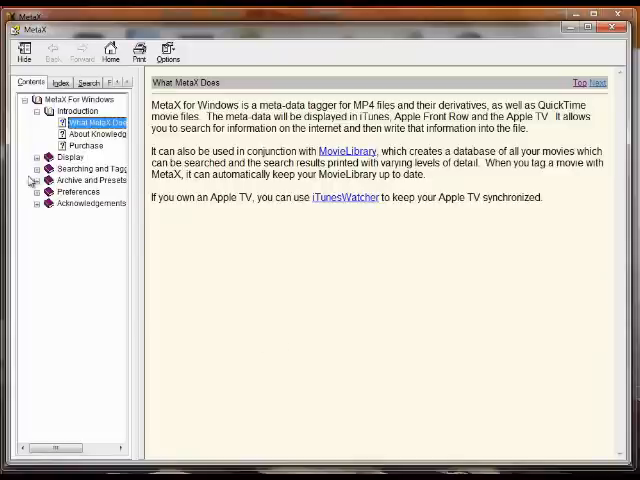
click(36, 168)
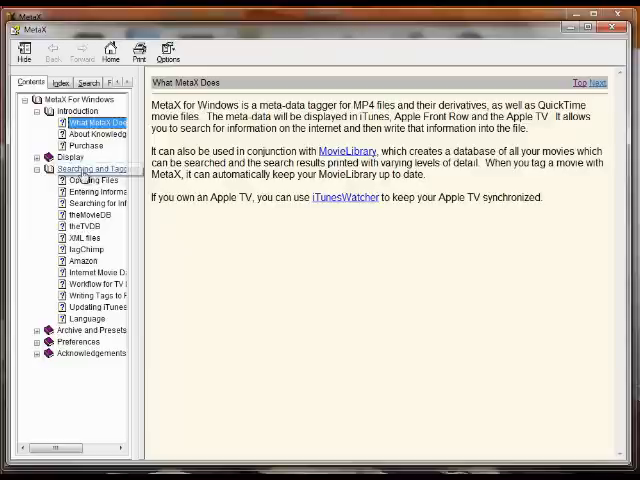
click(84, 212)
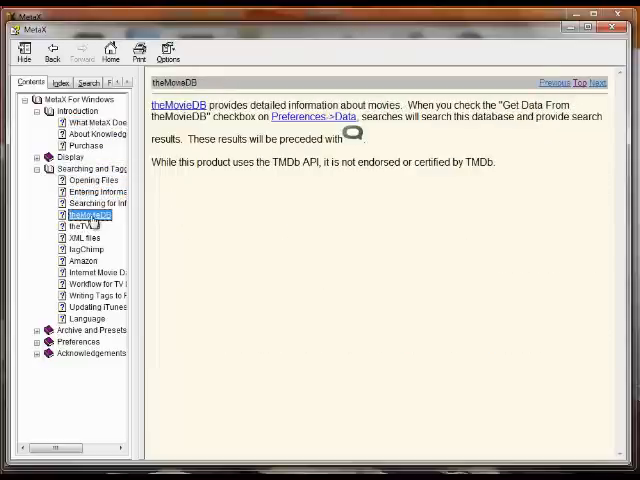
click(86, 248)
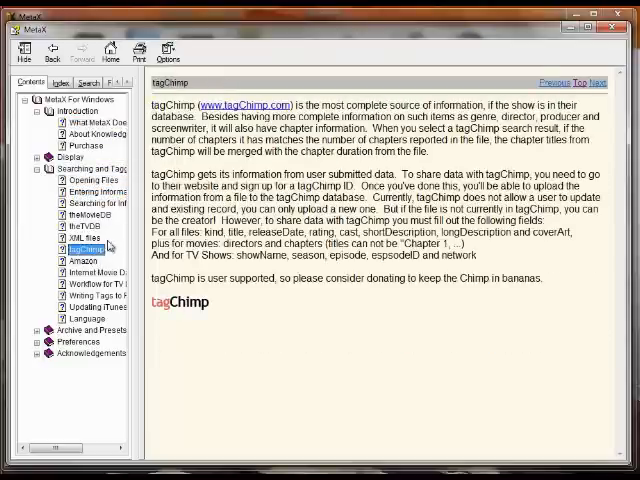
click(96, 284)
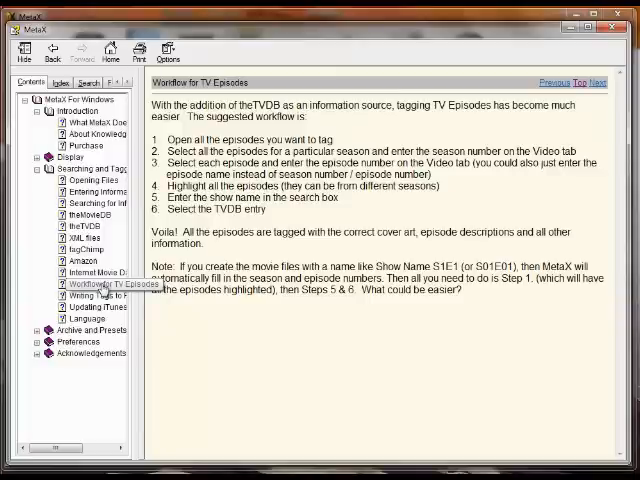
click(96, 284)
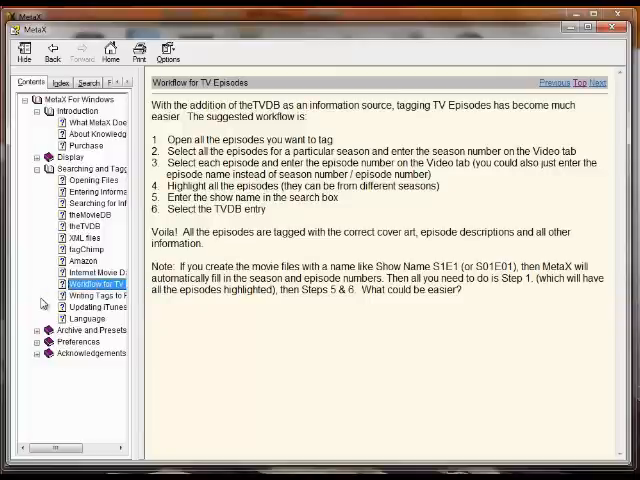
click(36, 328)
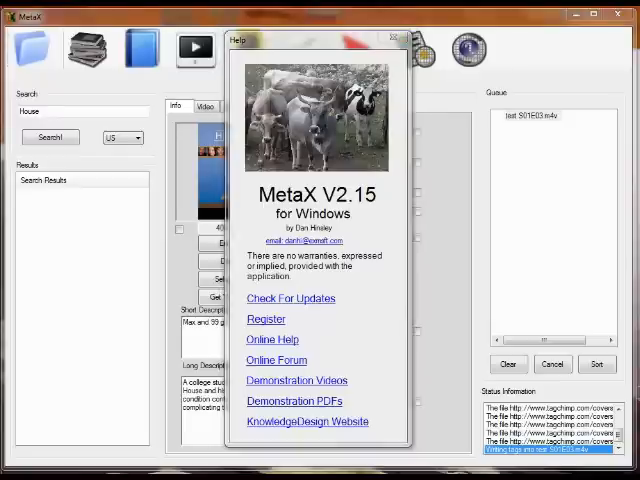
Close the version information window and view the Sorting tag fields of the empty window
click(400, 40)
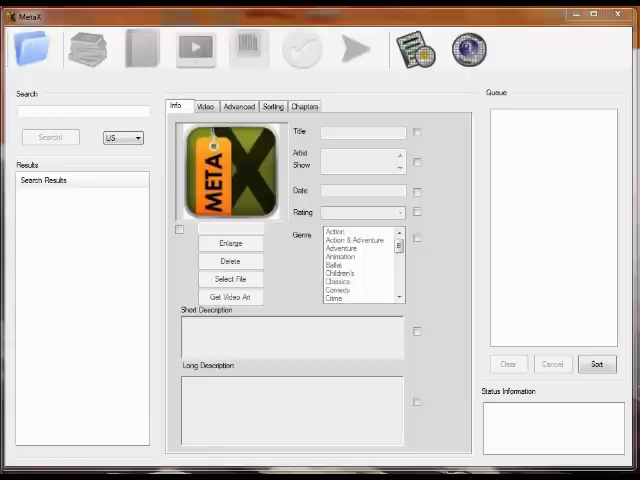
mouse_move(152, 302)
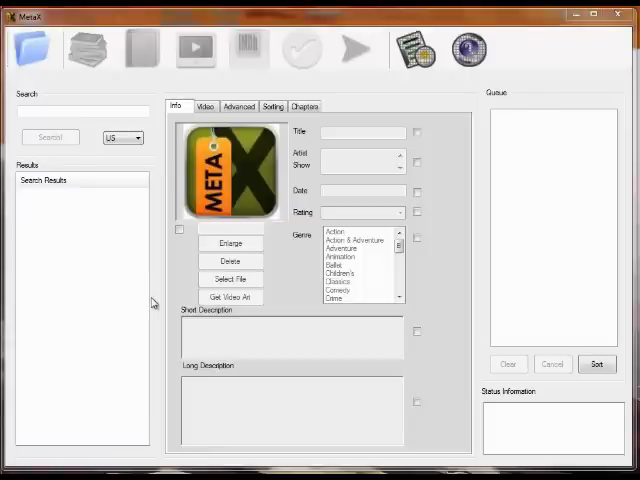
mouse_move(532, 192)
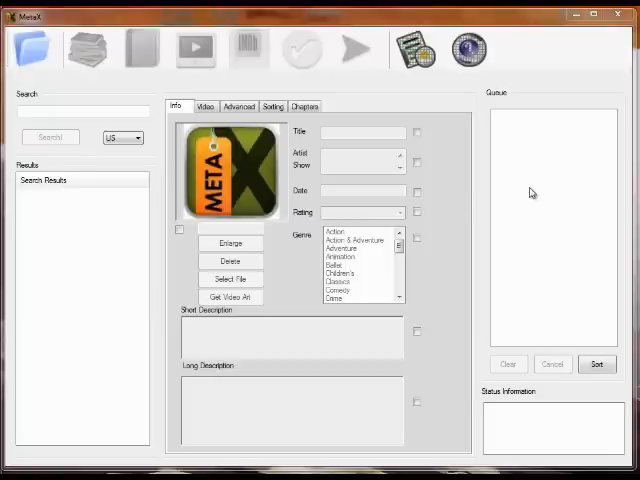
mouse_move(88, 246)
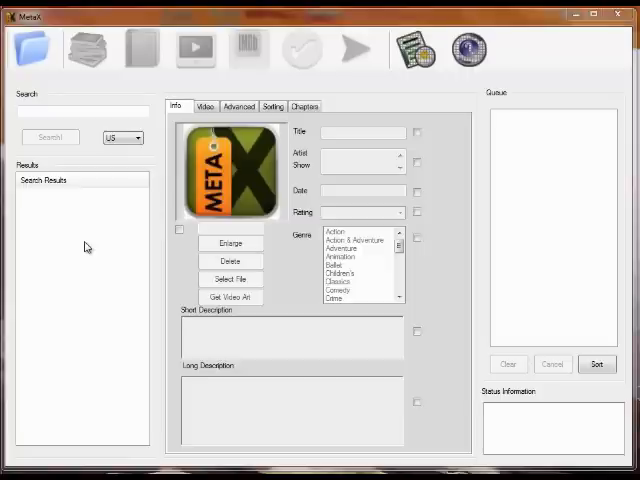
mouse_move(270, 142)
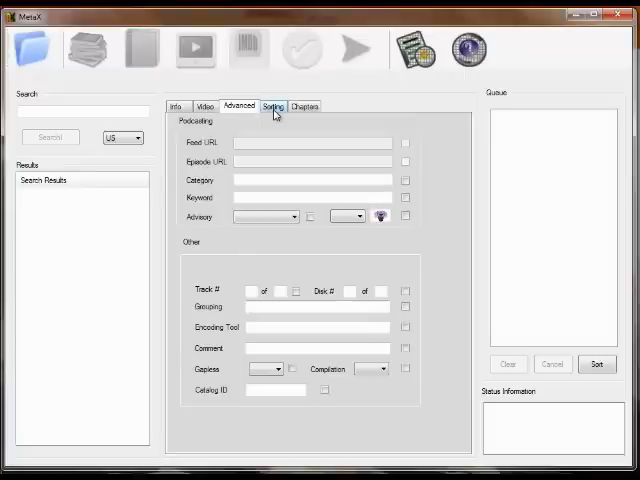
click(178, 106)
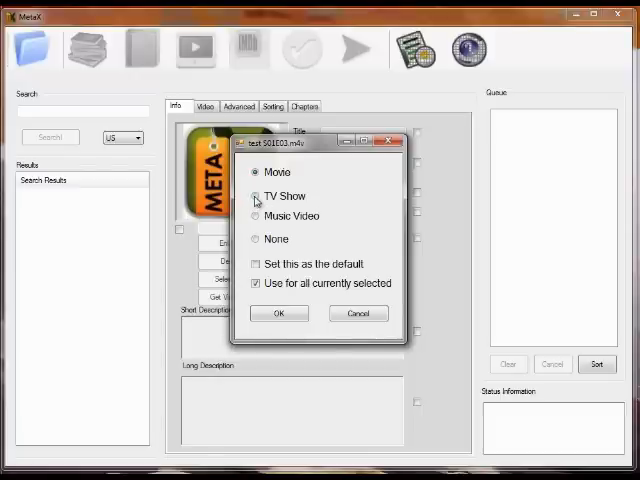
Classify the queued test file as a TV Show and review its Video tab showing season 1, episode 3
click(258, 196)
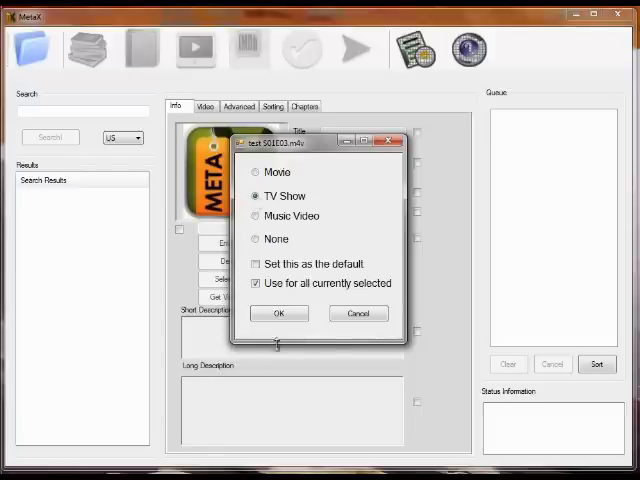
click(280, 312)
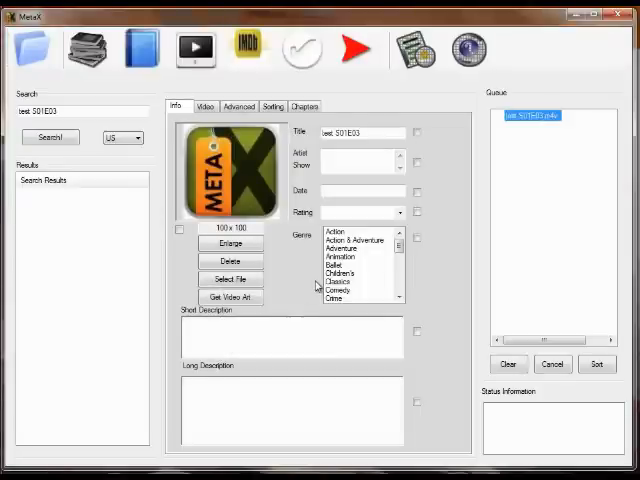
mouse_move(432, 164)
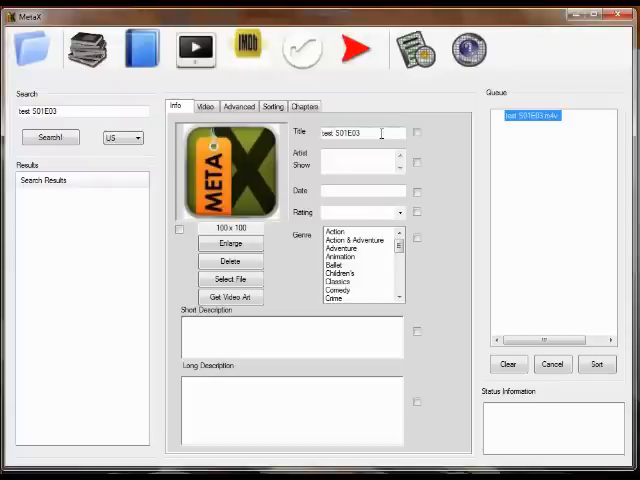
mouse_move(116, 132)
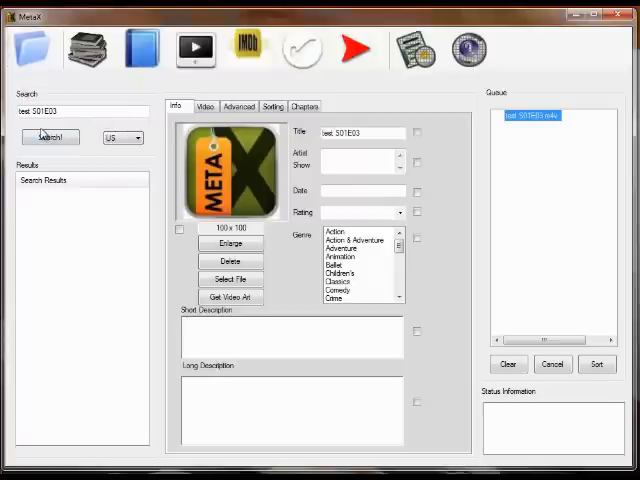
mouse_move(36, 124)
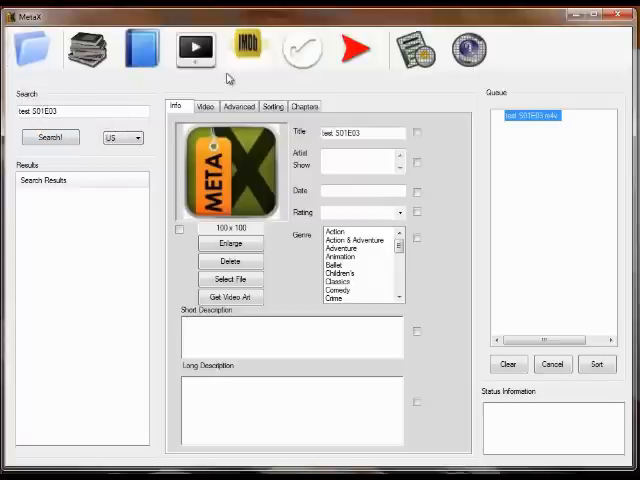
click(204, 106)
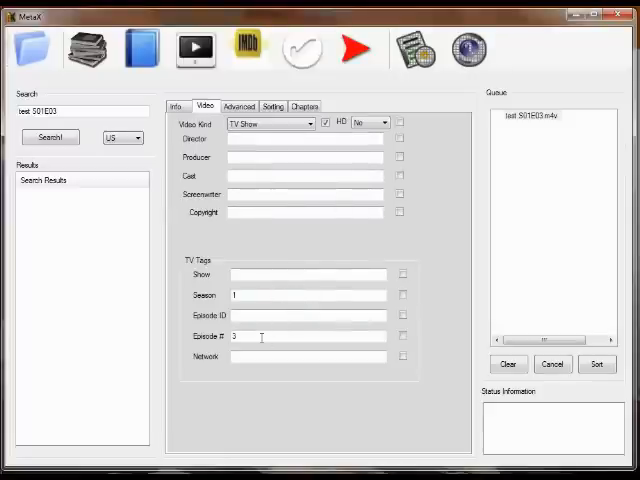
mouse_move(156, 120)
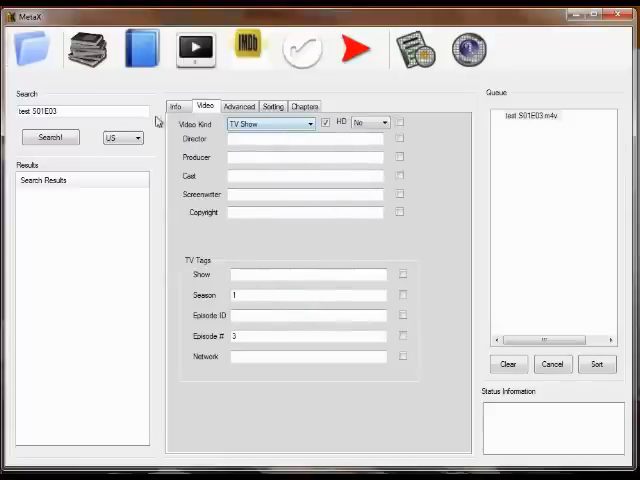
click(178, 106)
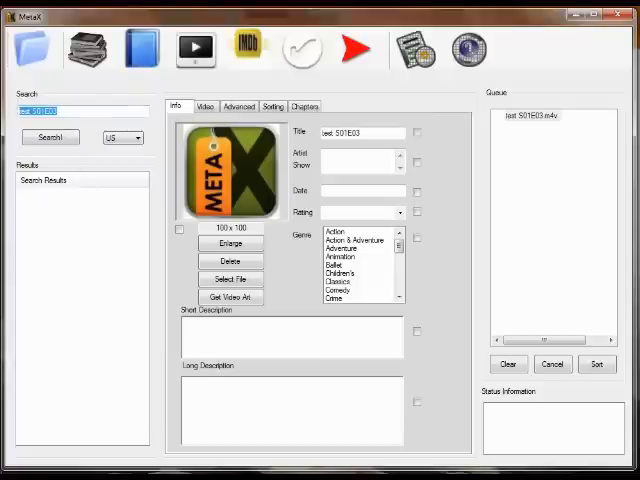
Select the House S1E3 search result so its details, cast, 2004 airdate, TV-14 rating and artwork fill the tags
click(48, 136)
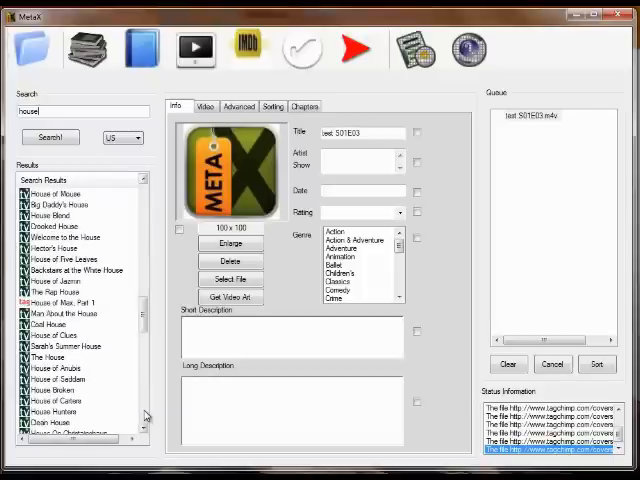
mouse_move(146, 410)
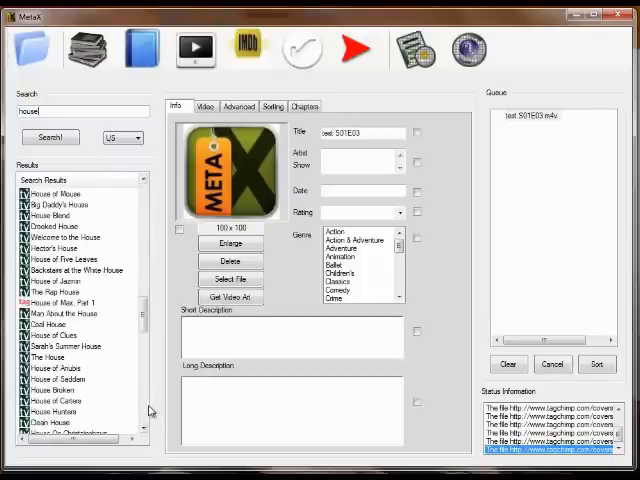
scroll(down, 3)
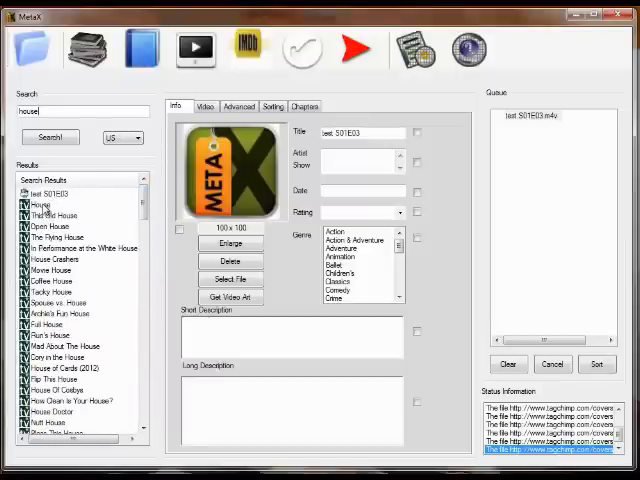
click(204, 106)
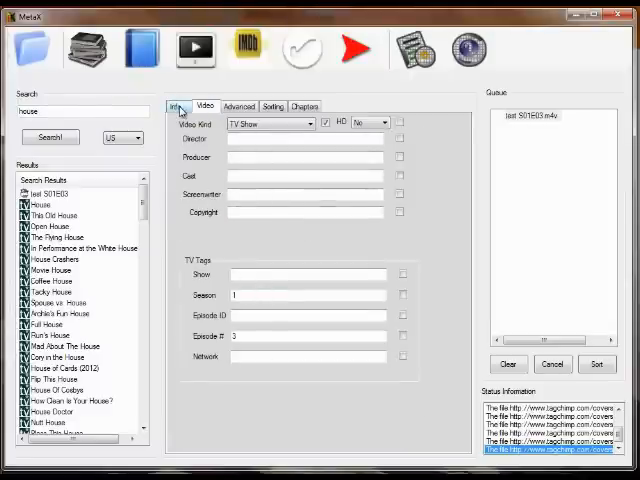
click(184, 106)
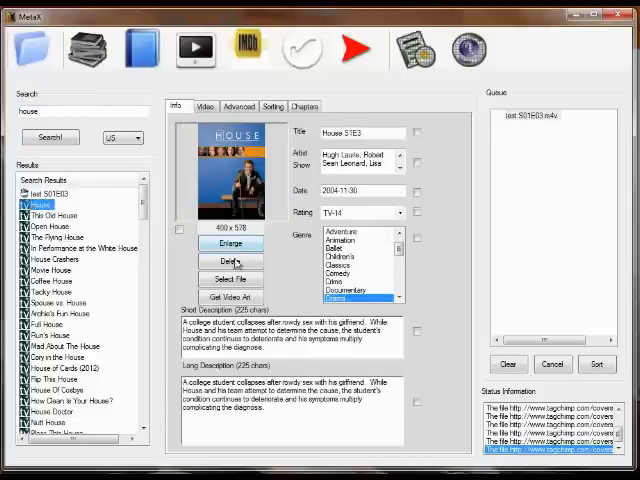
click(204, 106)
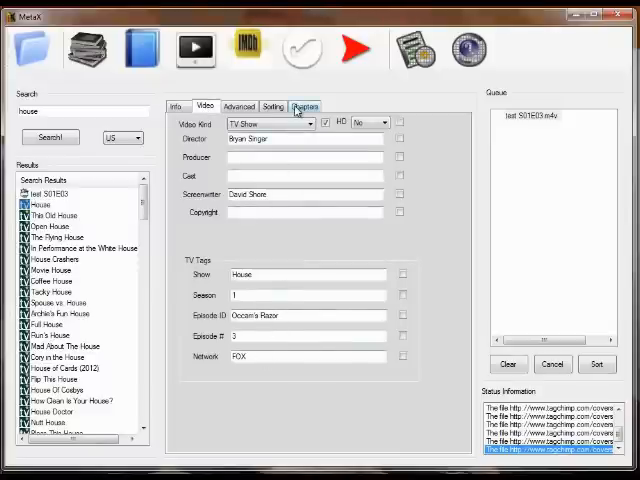
click(304, 106)
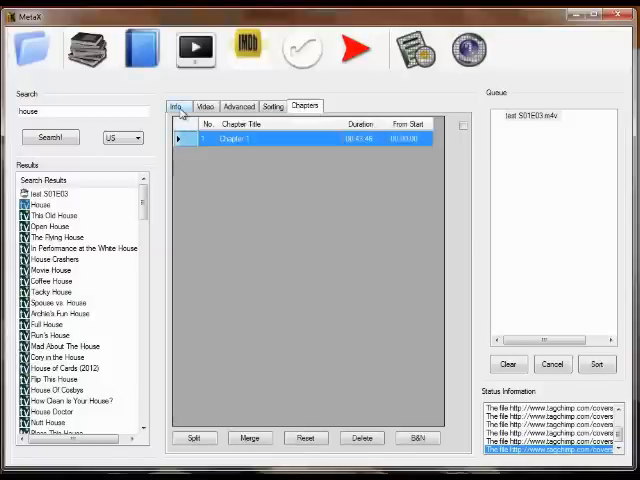
click(176, 106)
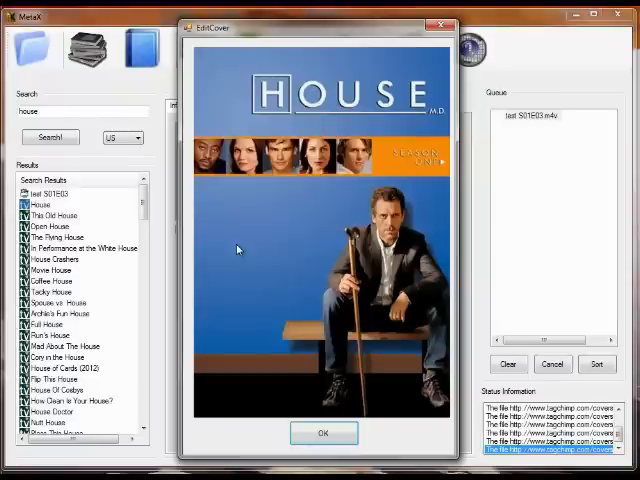
Close the enlarged cover art view, revealing the missing-cover messages
click(324, 432)
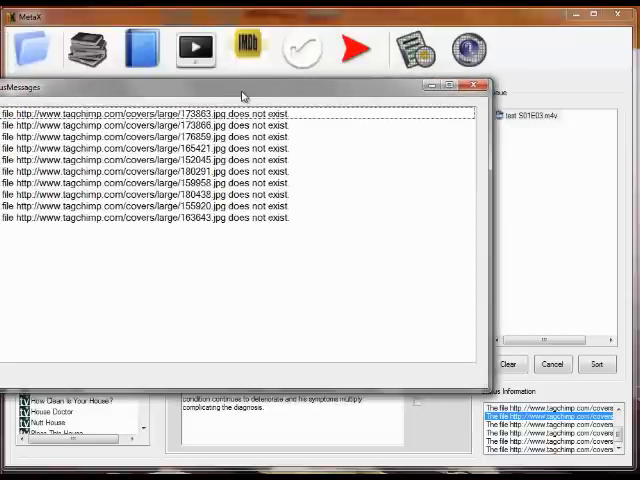
mouse_move(204, 172)
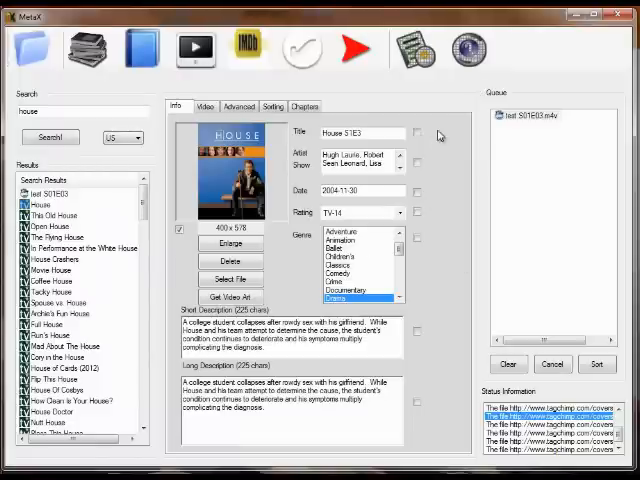
mouse_move(450, 186)
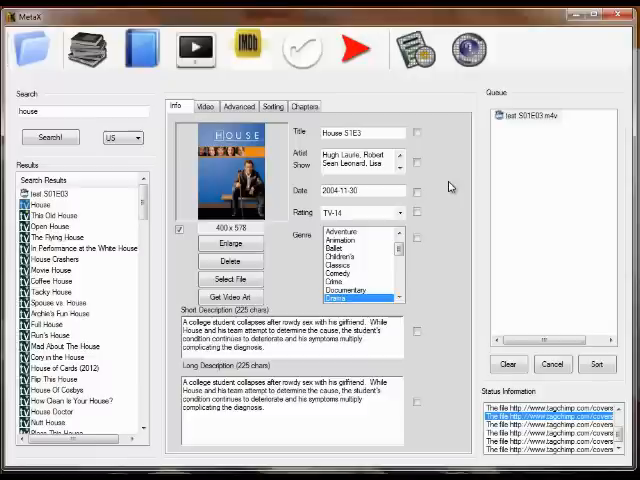
Turn on the tag check boxes and pick another search result to replace the episode's short description
click(304, 48)
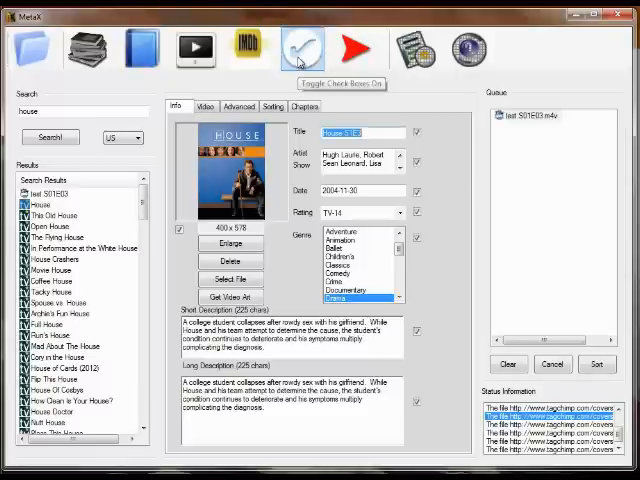
mouse_move(156, 264)
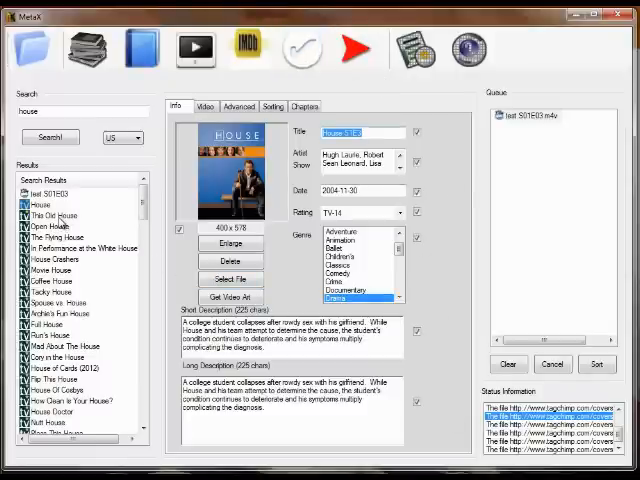
click(60, 216)
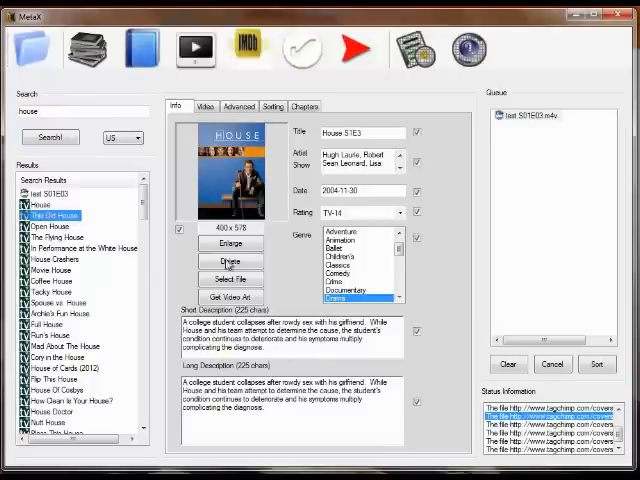
click(40, 204)
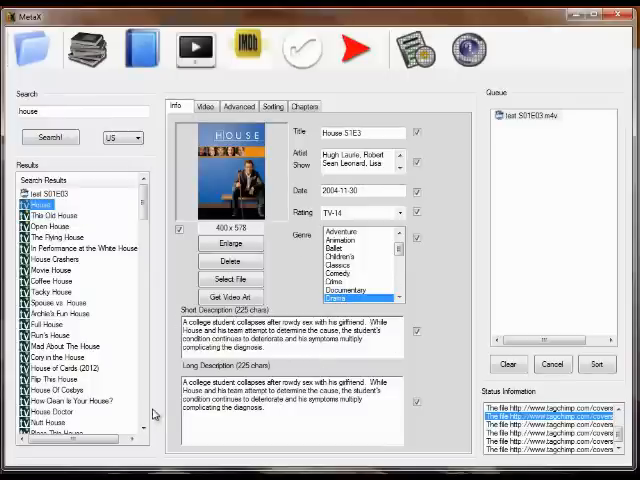
scroll(down, 3)
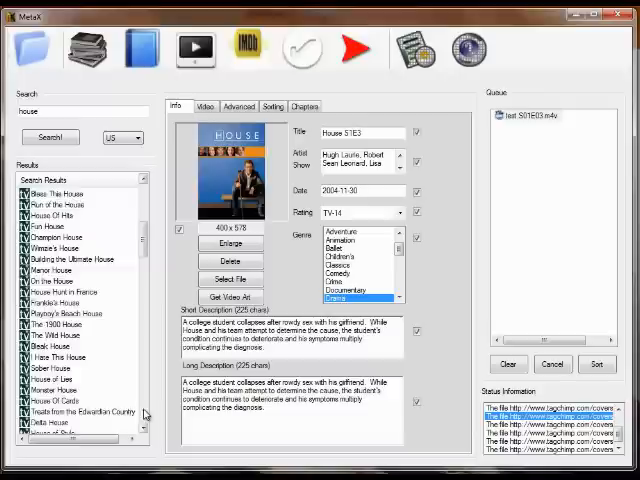
scroll(down, 3)
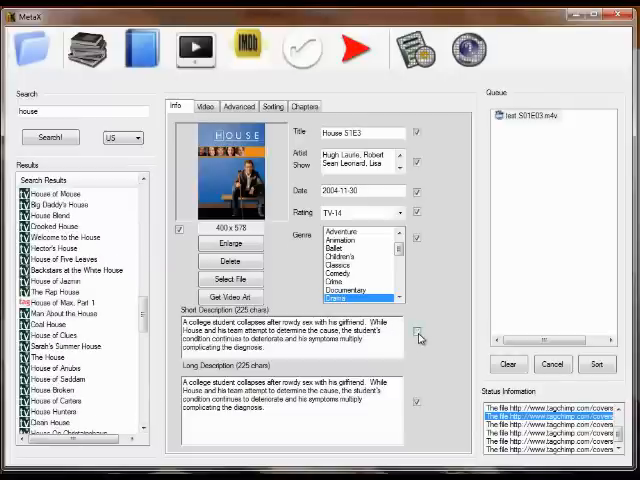
click(60, 300)
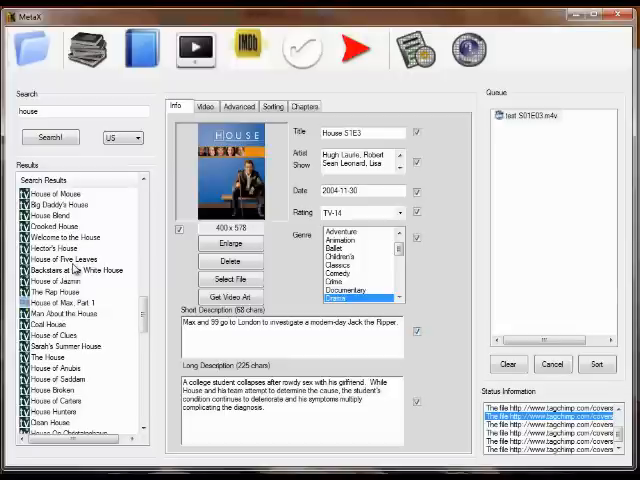
mouse_move(68, 160)
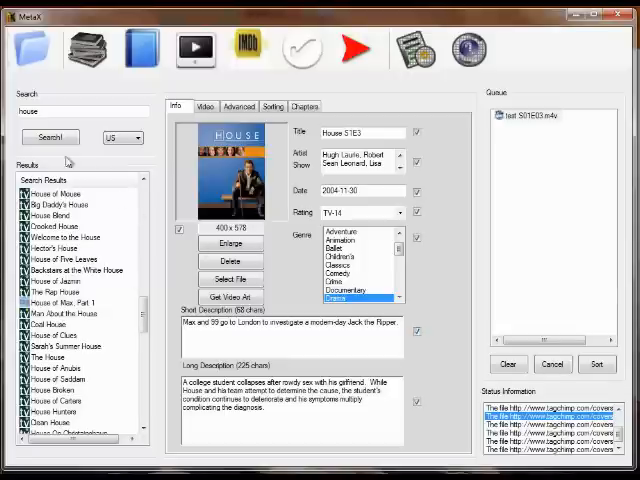
click(128, 136)
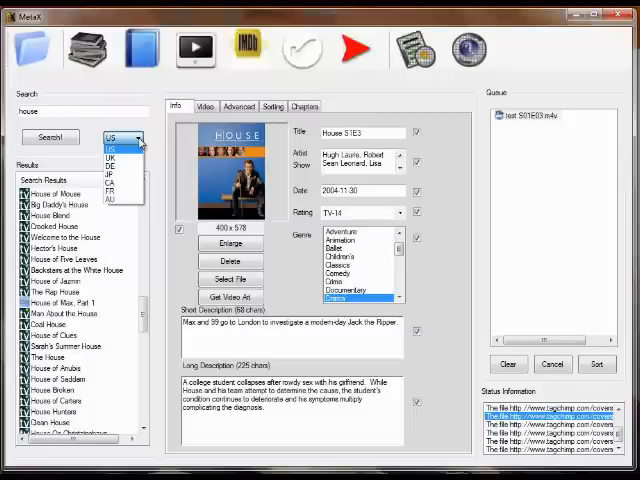
click(122, 136)
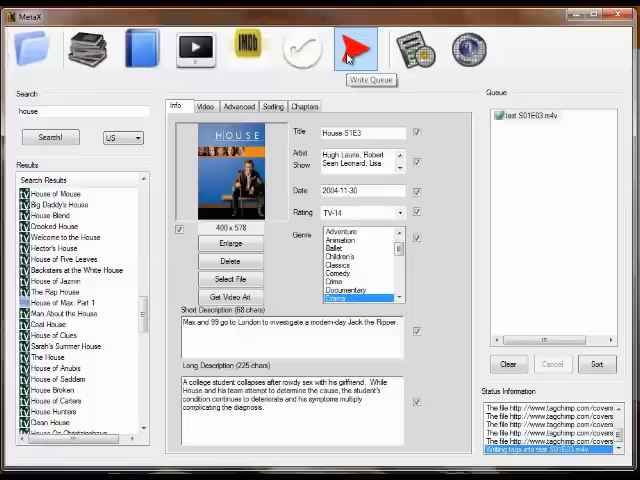
mouse_move(532, 140)
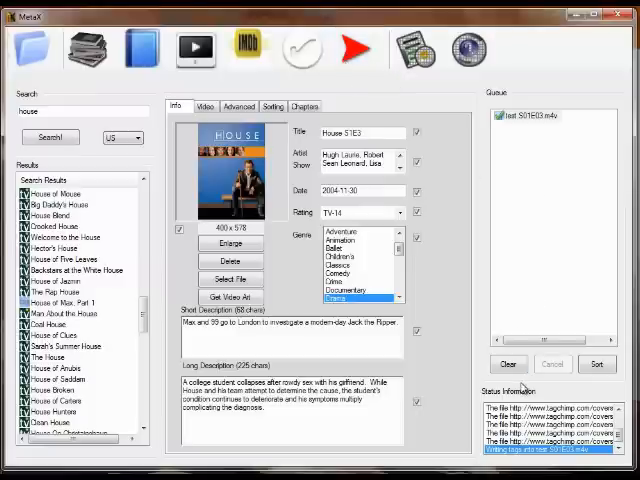
Write the queued House S1E3 tags and cover art into the file via Write Queue
click(32, 48)
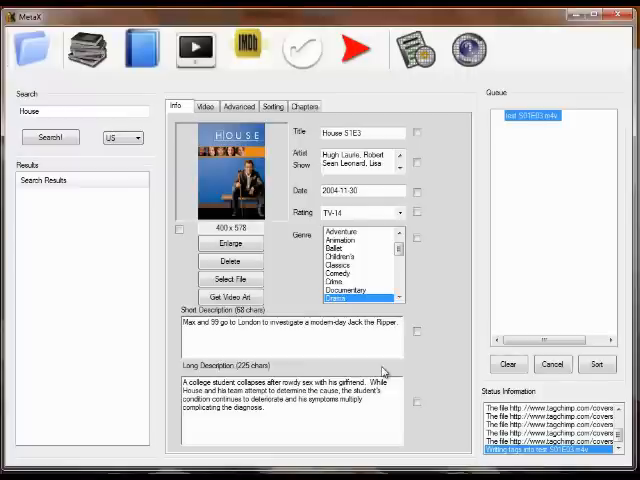
mouse_move(228, 172)
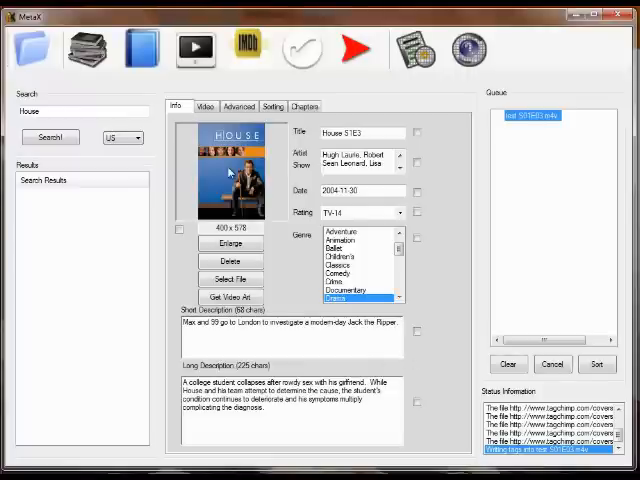
mouse_move(136, 90)
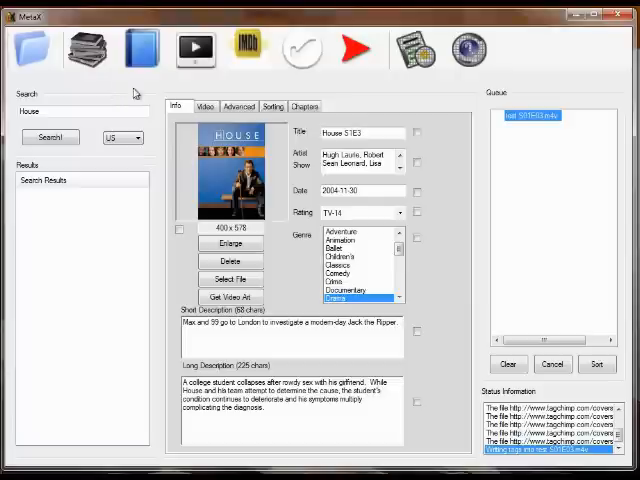
mouse_move(460, 88)
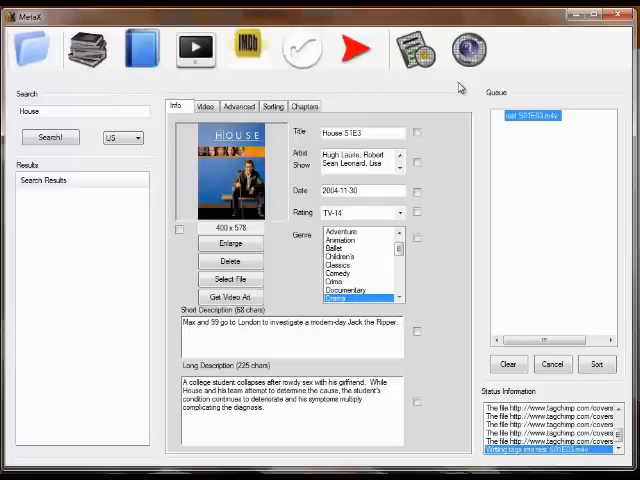